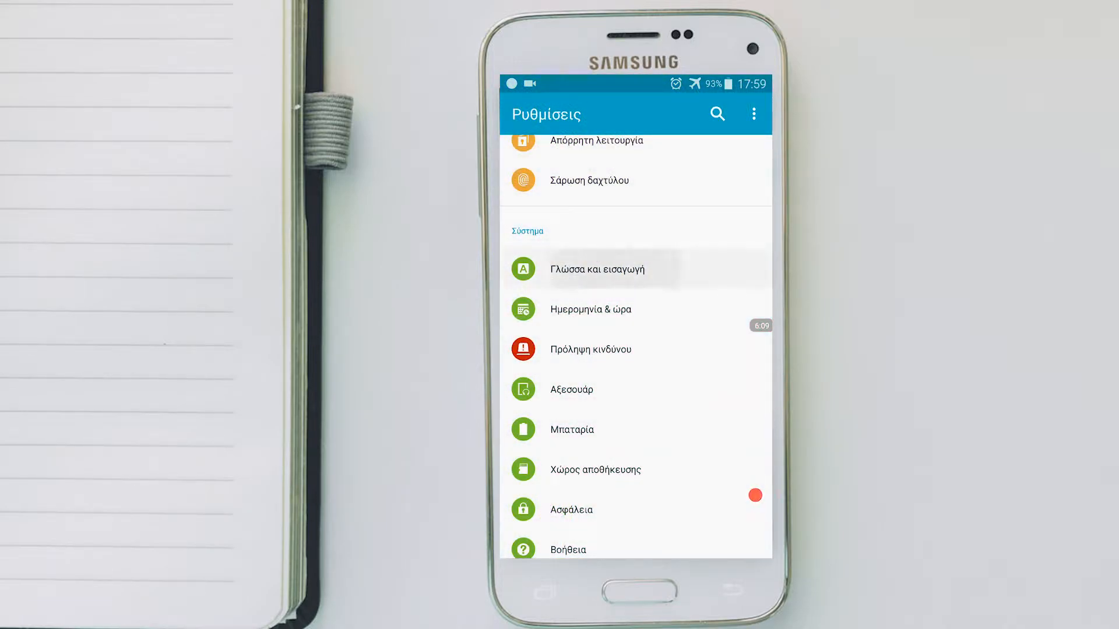
Leave the language list and return to the English Settings home screen.
{"action": "left_click", "coordinate": [607, 268]}
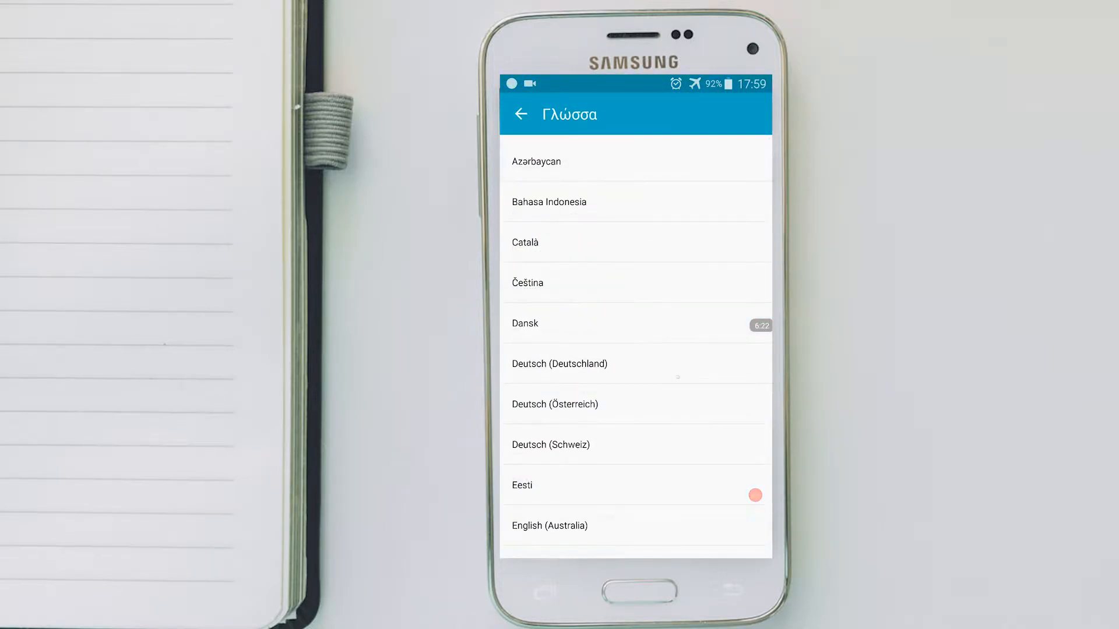
{"action": "scroll", "scroll_direction": "down", "scroll_amount": 3}
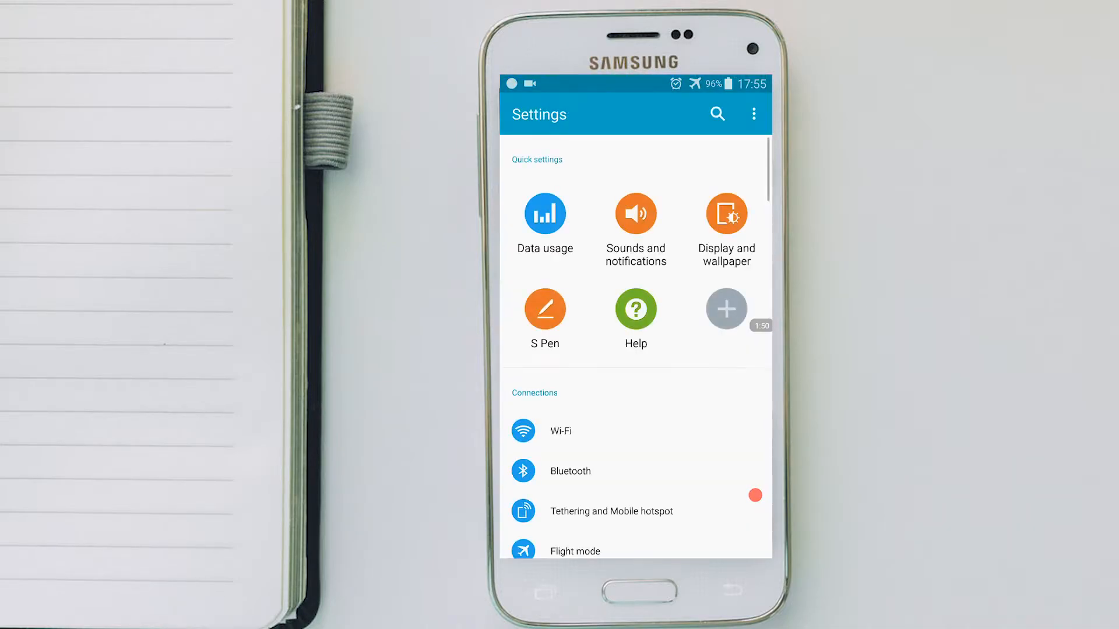
Scroll to System and open the Language list under Language and input.
{"action": "scroll", "scroll_direction": "down", "scroll_amount": 3}
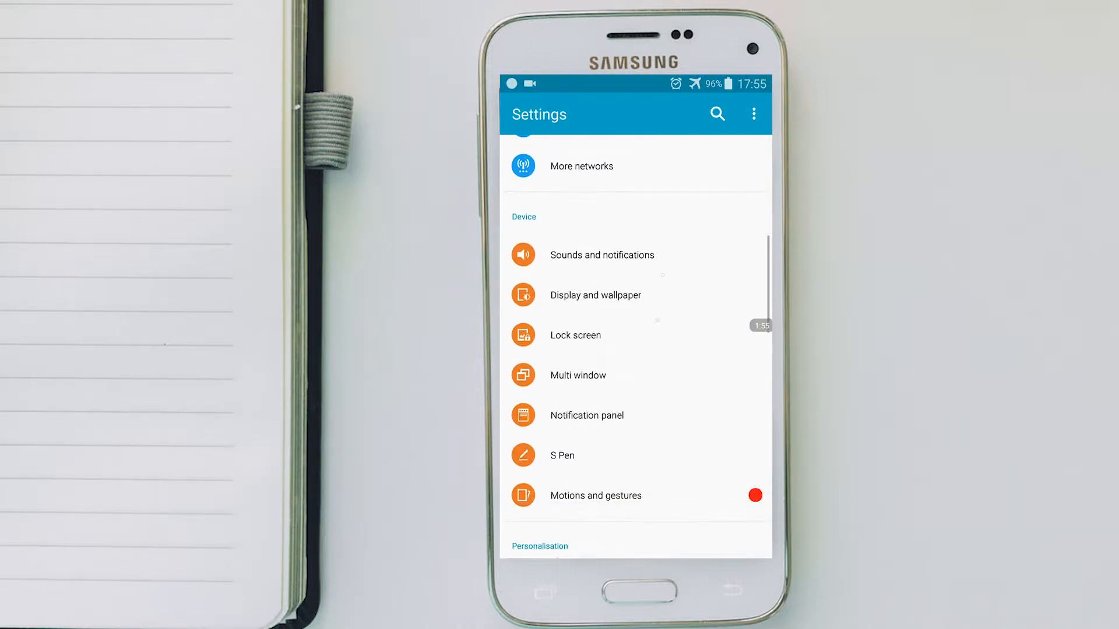
{"action": "scroll", "scroll_direction": "down", "scroll_amount": 3}
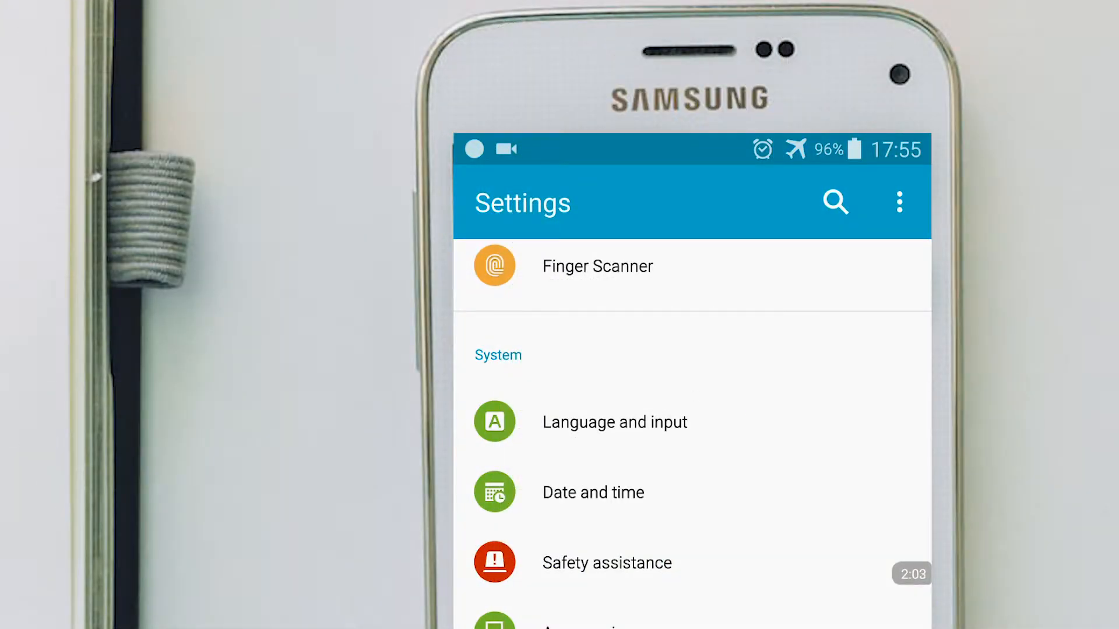
{"action": "left_click", "coordinate": [614, 422]}
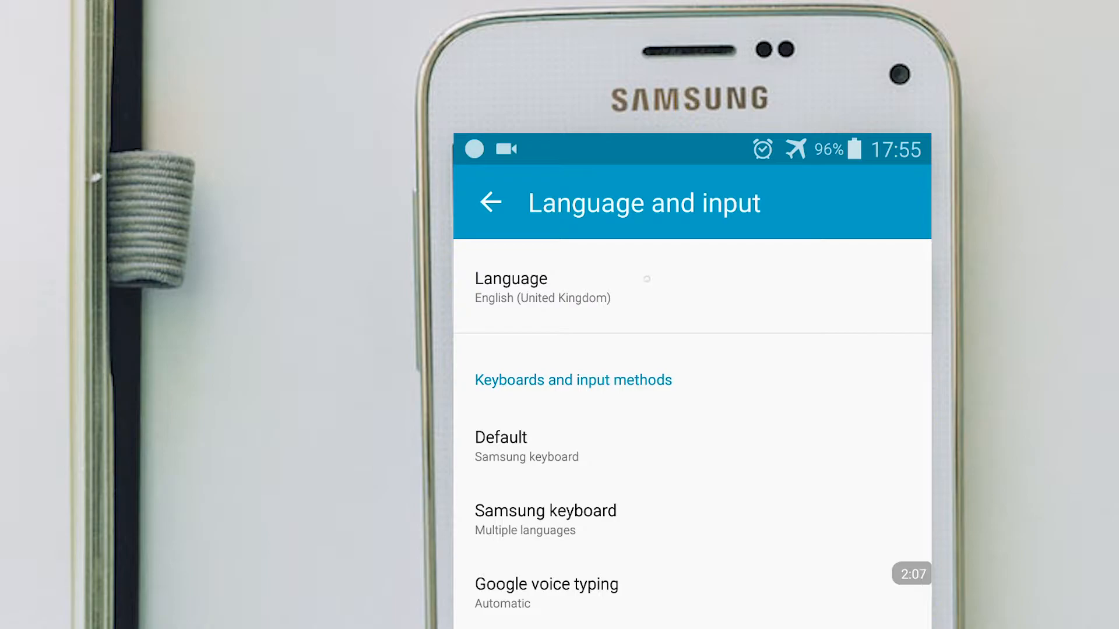
{"action": "left_click", "coordinate": [542, 287]}
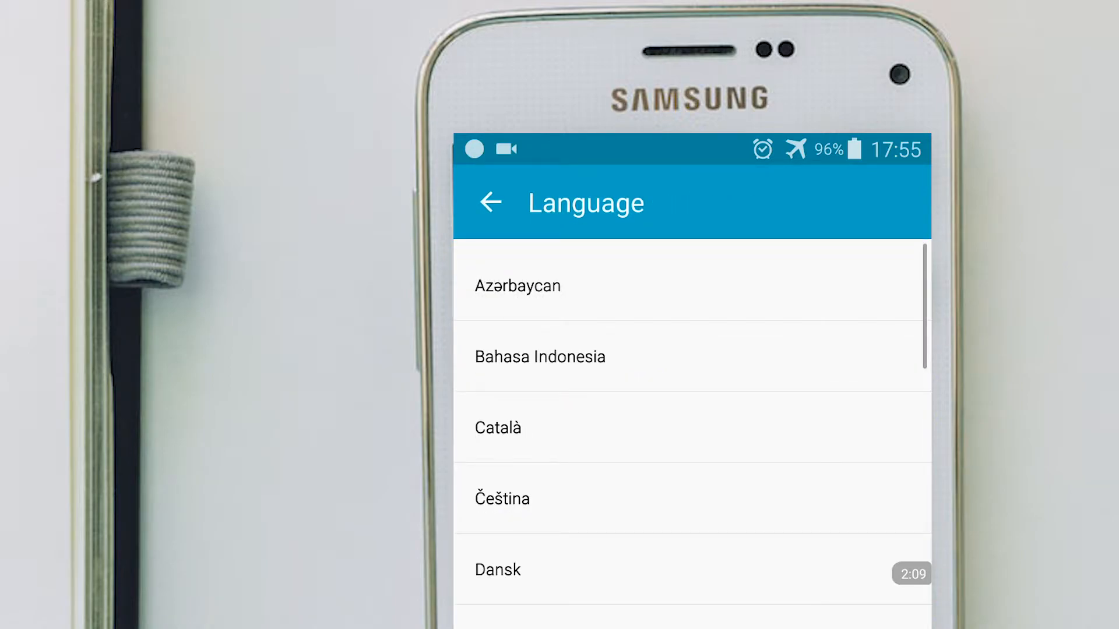
Scroll the system language list down past English to Português.
{"action": "scroll", "scroll_direction": "down", "scroll_amount": 3}
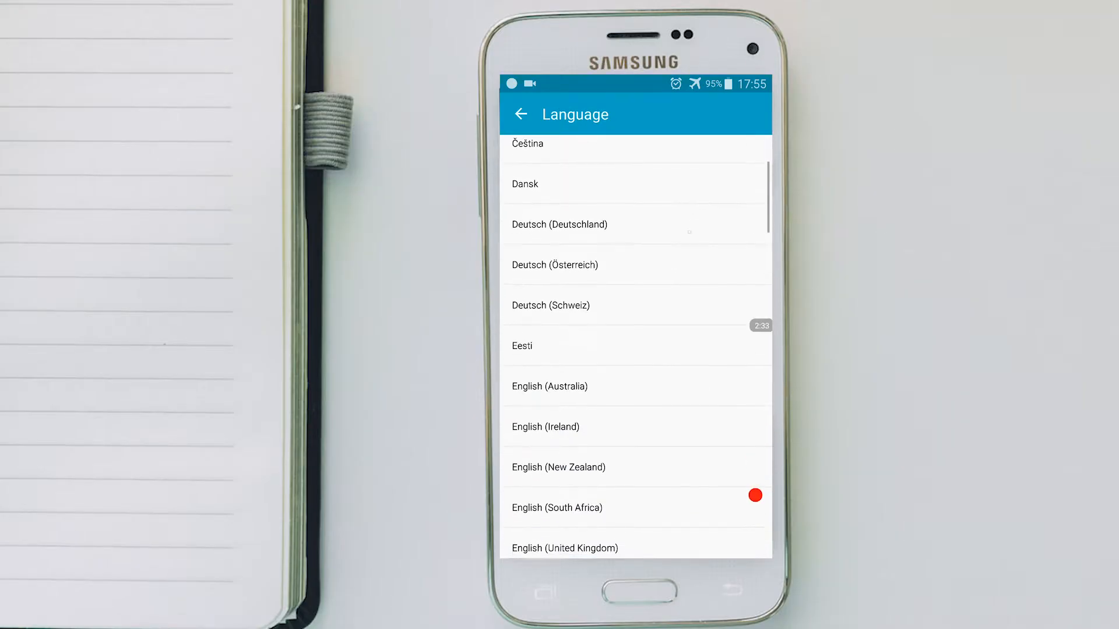
{"action": "scroll", "scroll_direction": "down", "scroll_amount": 3}
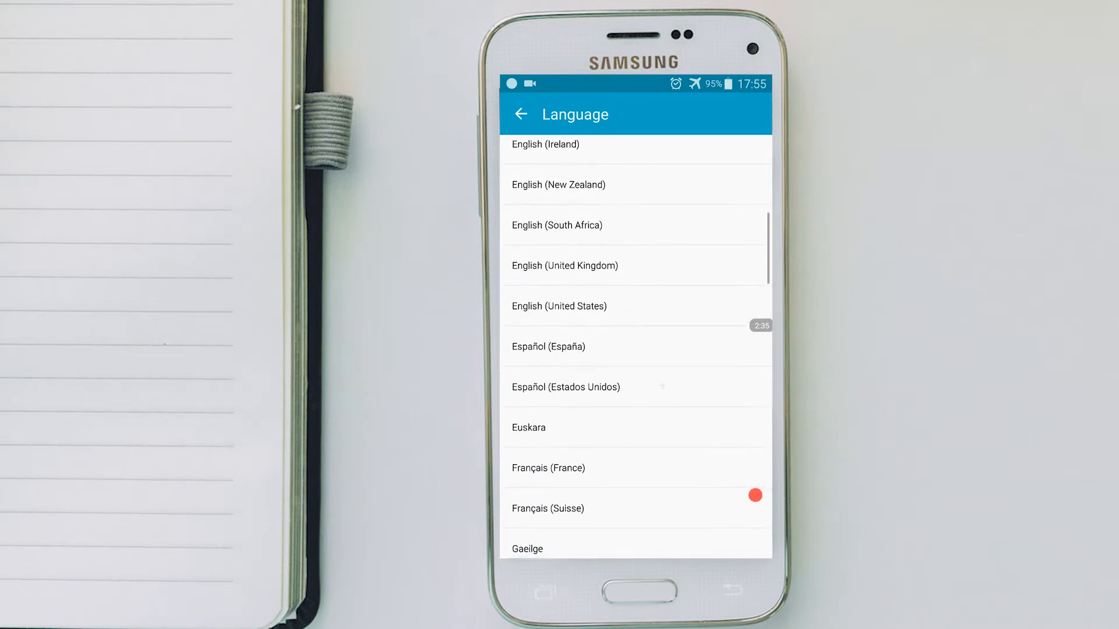
{"action": "scroll", "scroll_direction": "down", "scroll_amount": 3}
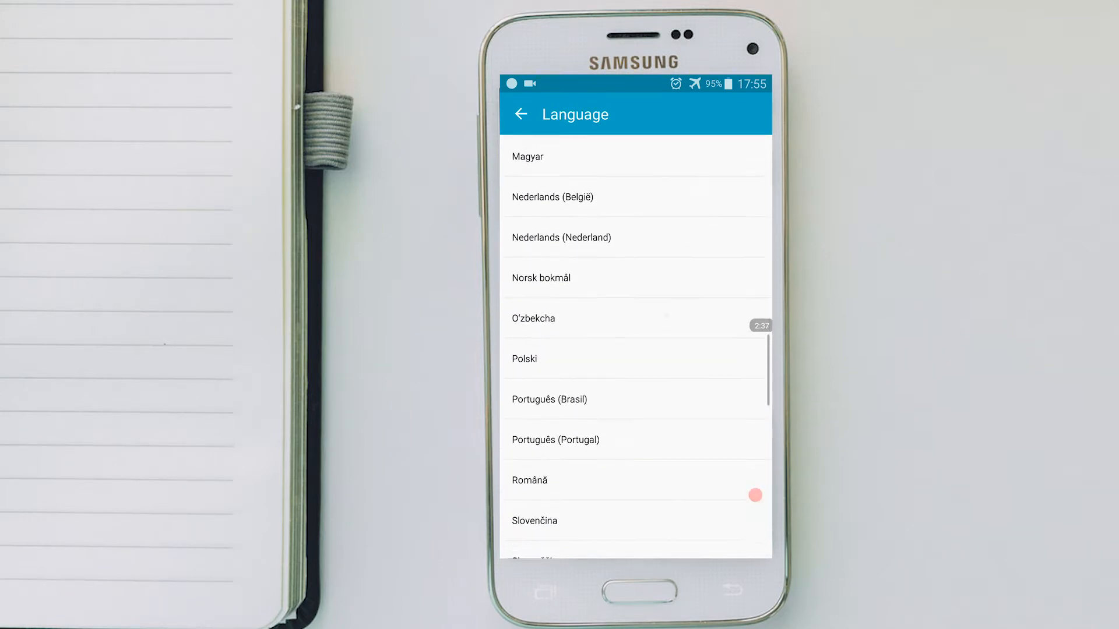
{"action": "scroll", "scroll_direction": "down", "scroll_amount": 3}
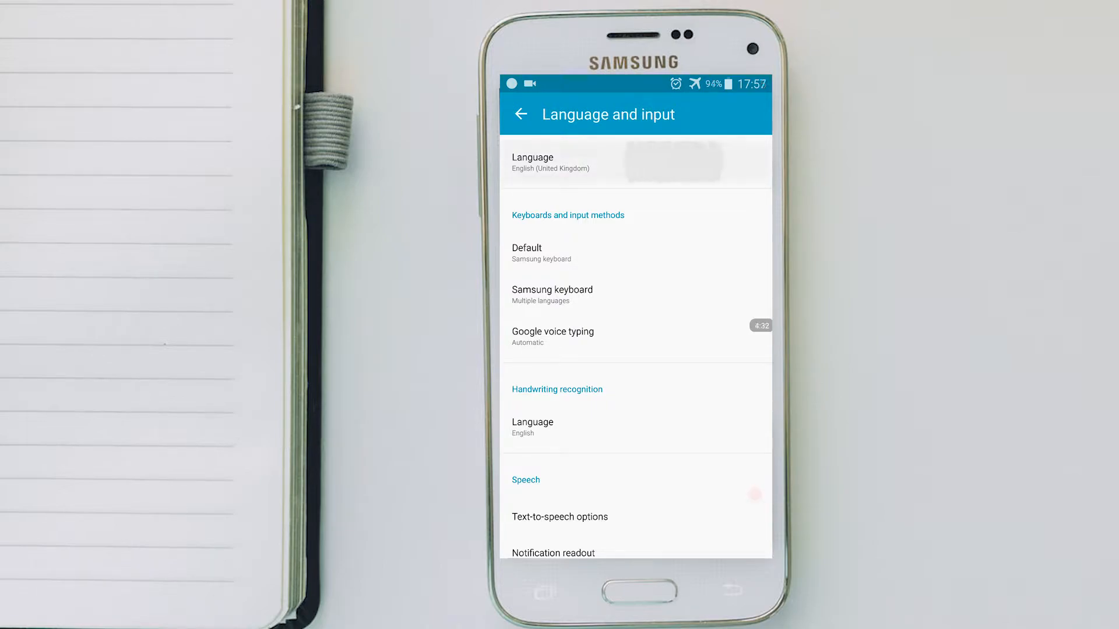
Choose Ελληνικά (Greek) as the system language and confirm the change.
{"action": "left_click", "coordinate": [635, 162]}
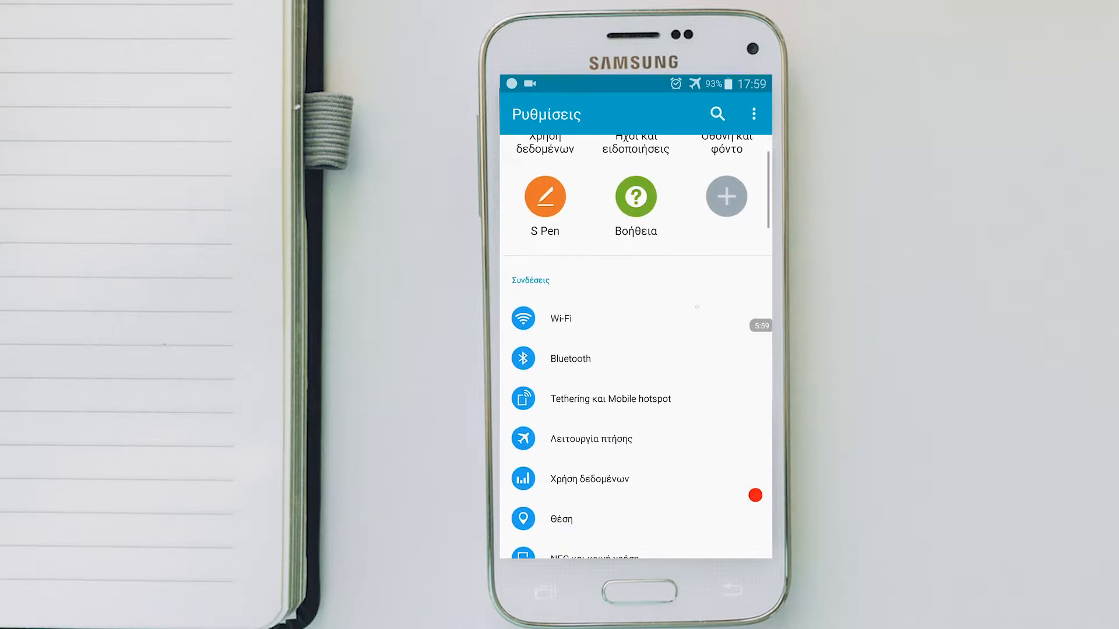
Check that Γλώσσα shows Ελληνικά, then browse the system language list again.
{"action": "scroll", "scroll_direction": "down", "scroll_amount": 3}
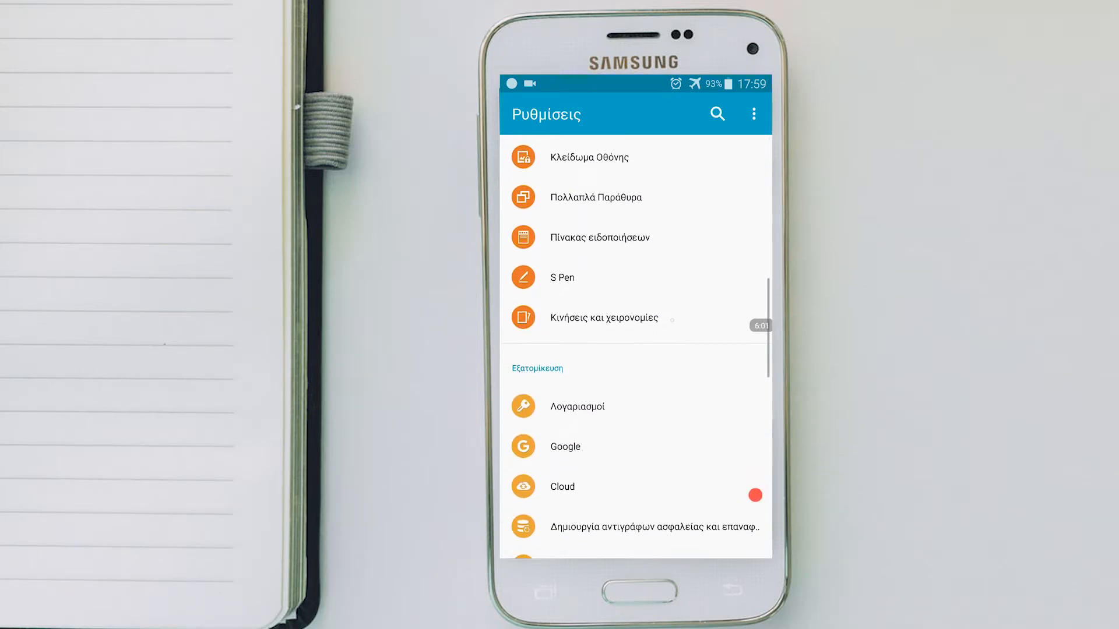
{"action": "scroll", "scroll_direction": "down", "scroll_amount": 3}
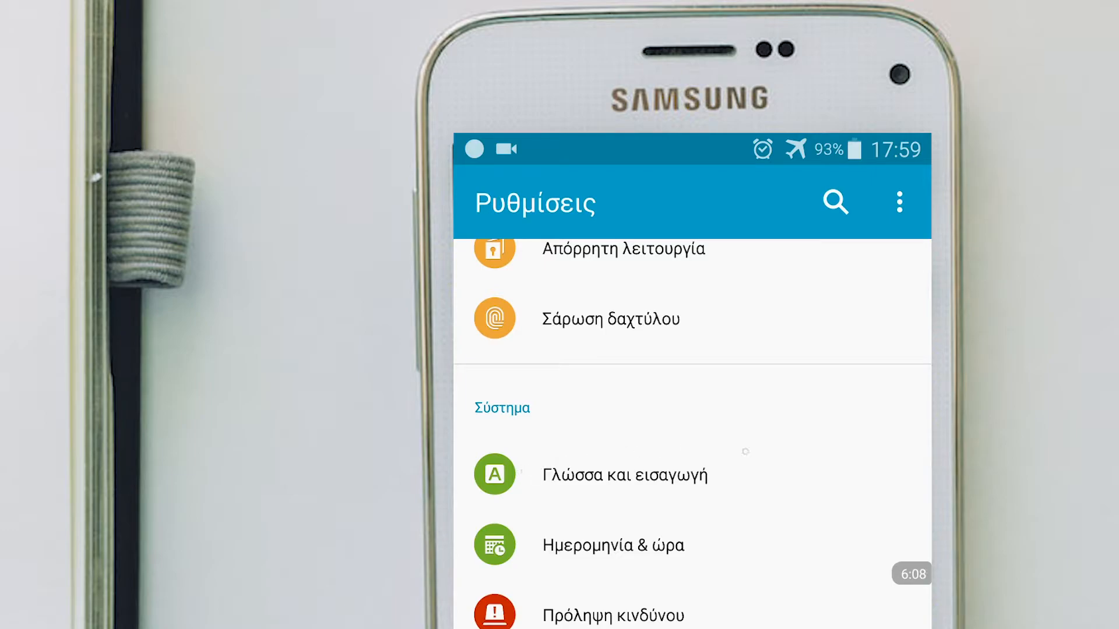
{"action": "left_click", "coordinate": [624, 474]}
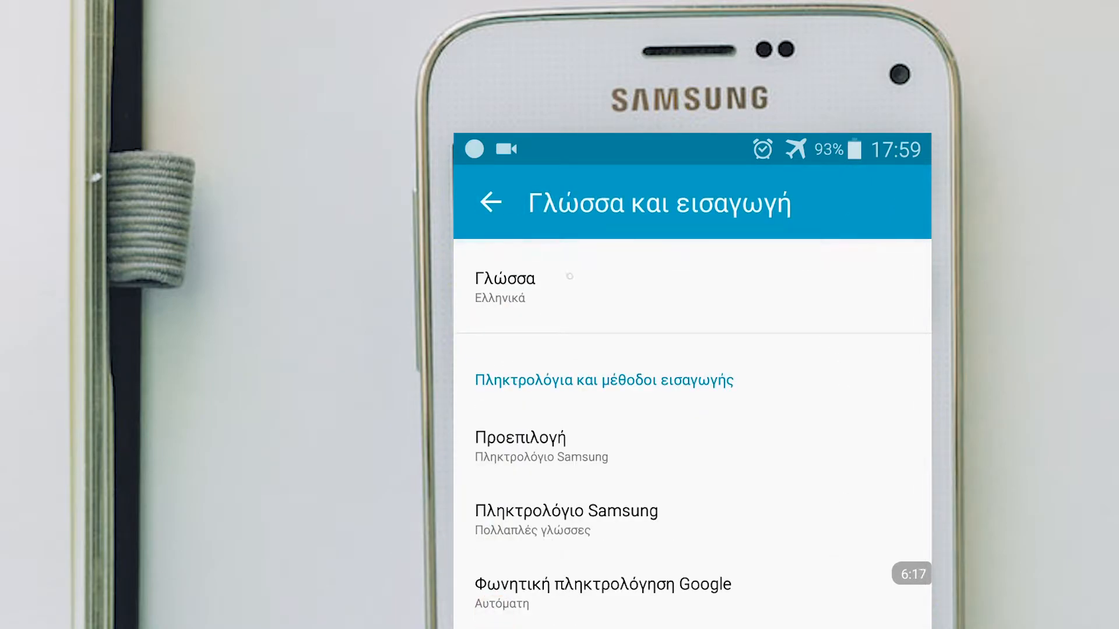
{"action": "left_click", "coordinate": [503, 285]}
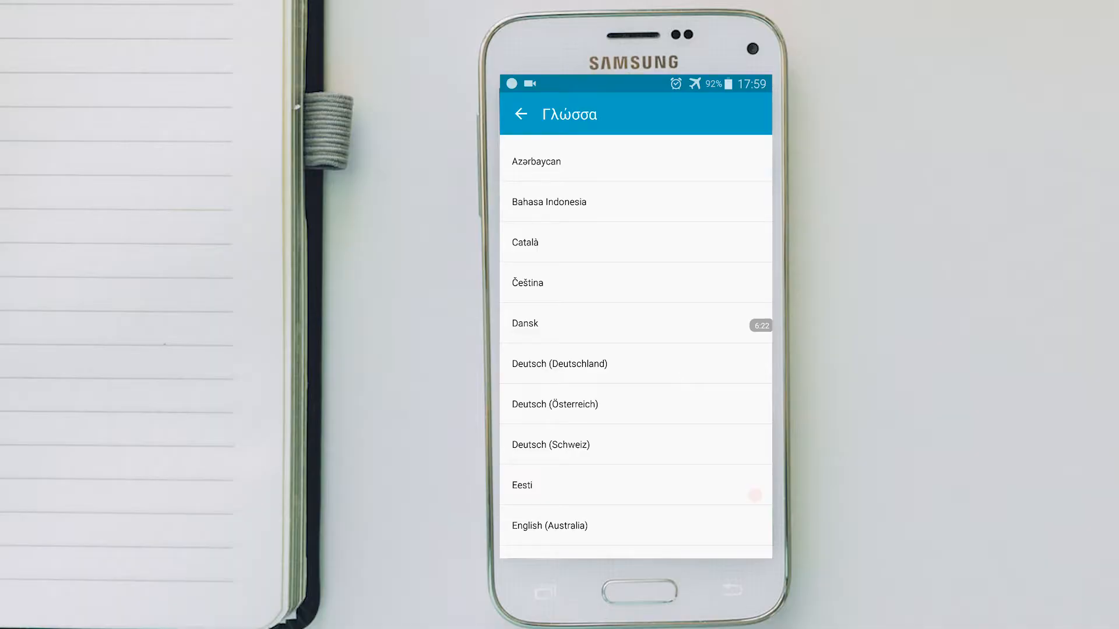
{"action": "scroll", "scroll_direction": "down", "scroll_amount": 3}
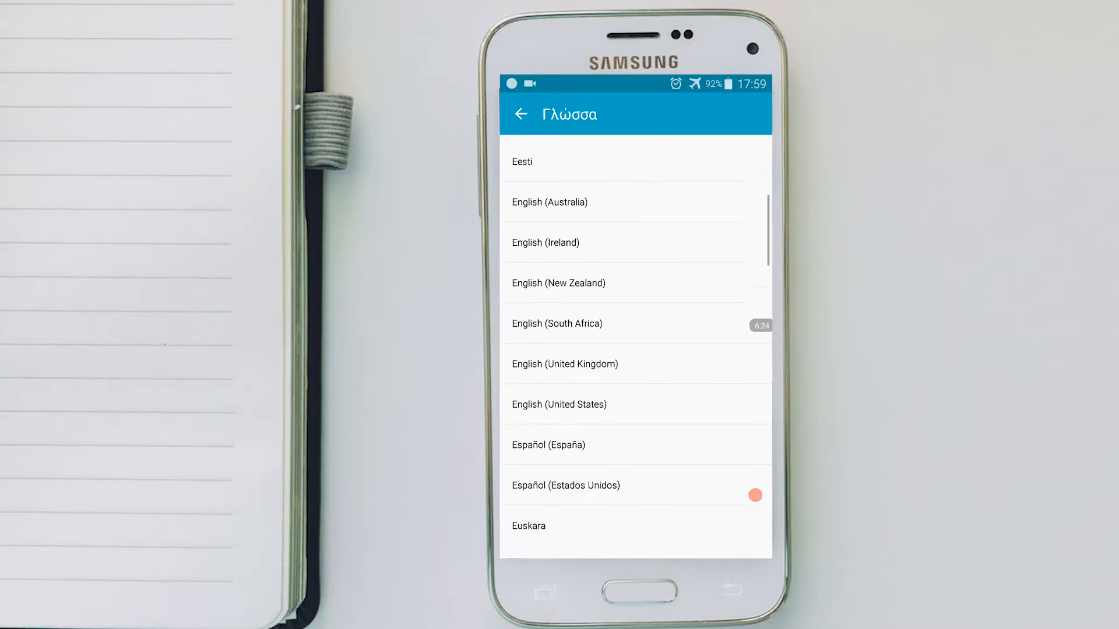
{"action": "scroll", "scroll_direction": "down", "scroll_amount": 3}
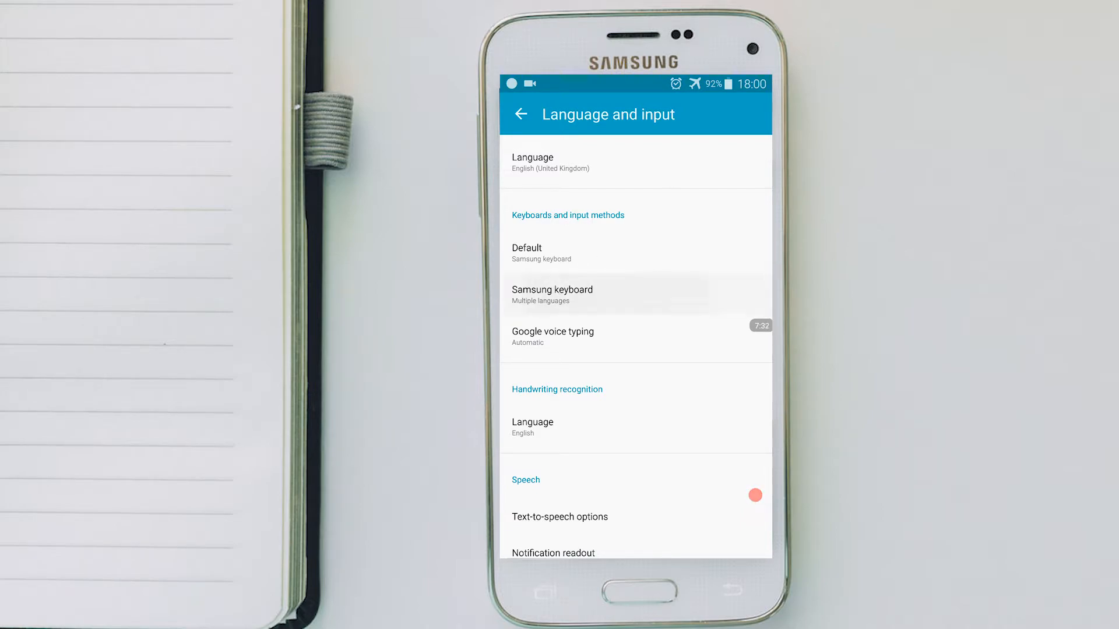
Open Samsung keyboard settings and its Select input languages list.
{"action": "left_click", "coordinate": [551, 294]}
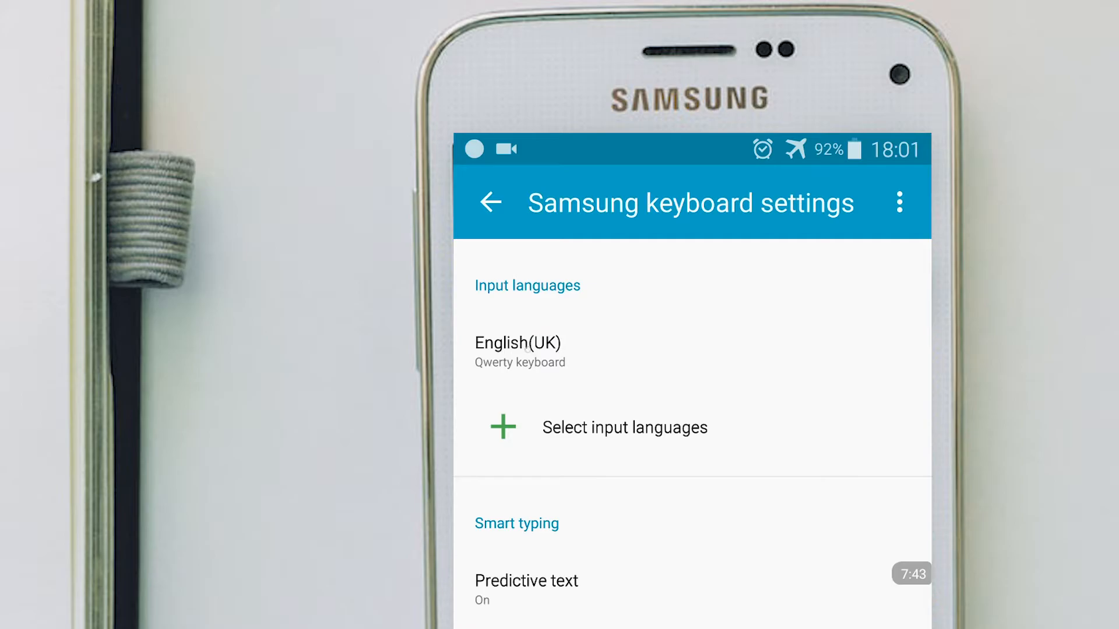
{"action": "left_click", "coordinate": [624, 427]}
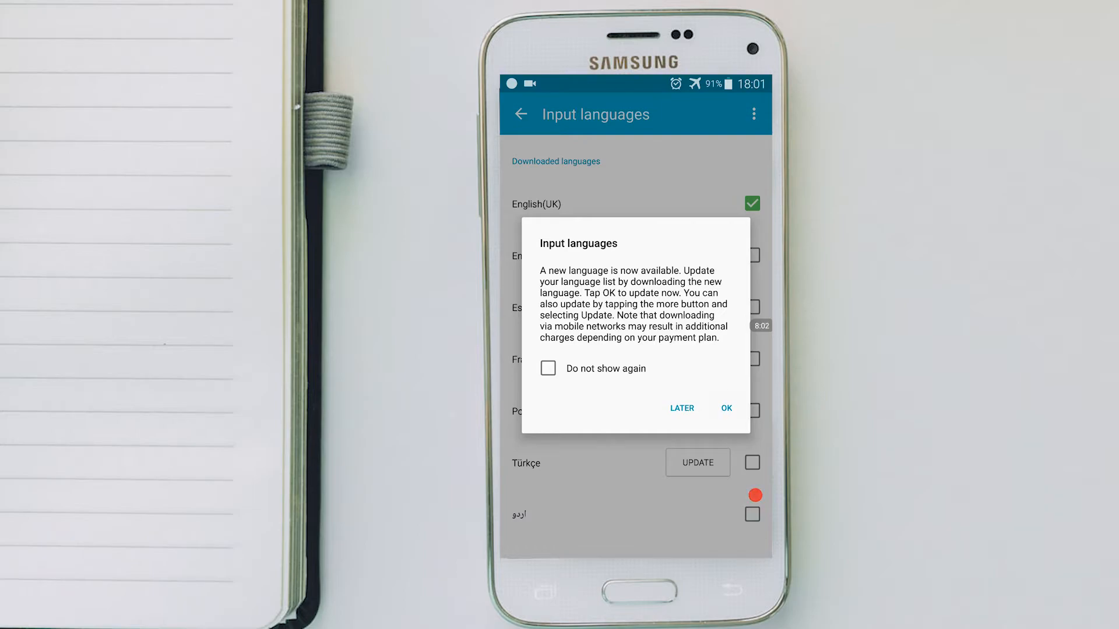
Tick Português(PT) as a keyboard input language, accept the notices, and go Home.
{"action": "left_click", "coordinate": [725, 408]}
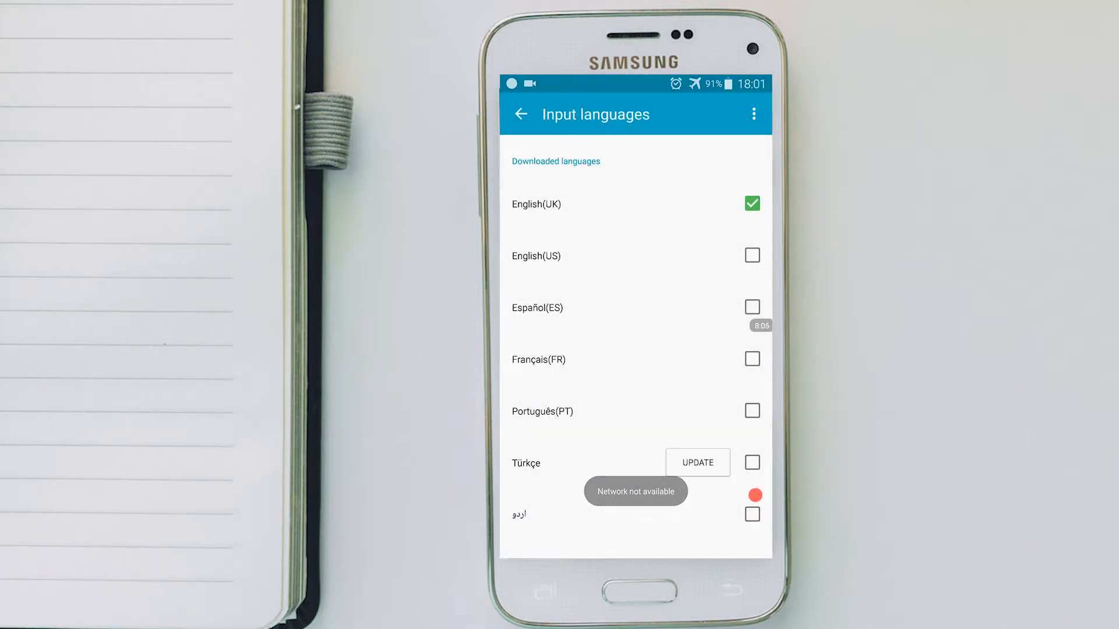
{"action": "scroll", "scroll_direction": "down", "scroll_amount": 3}
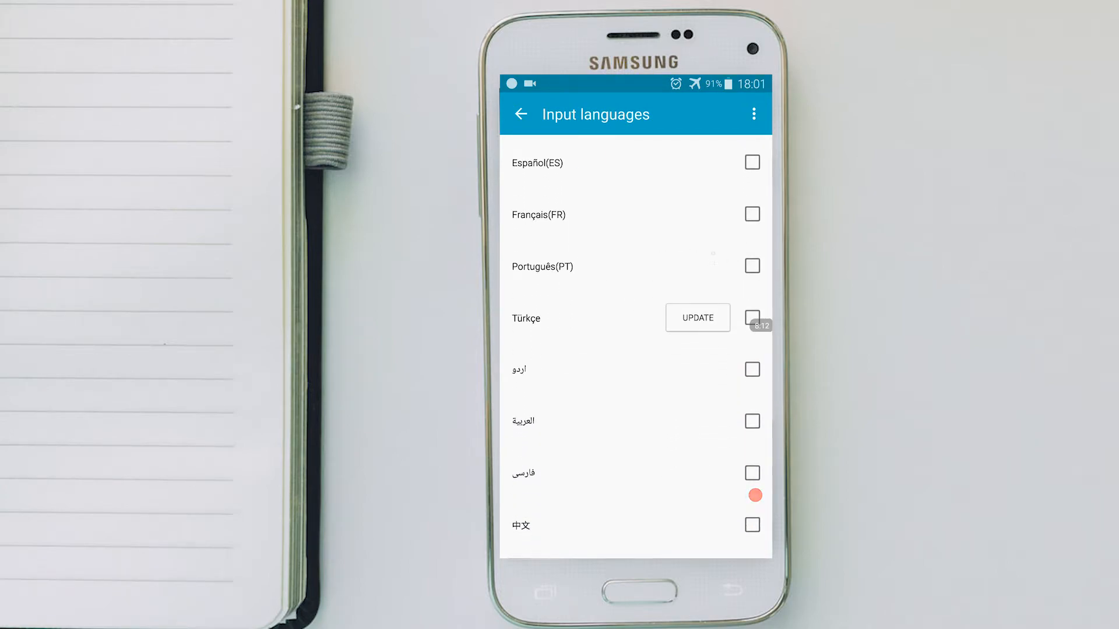
{"action": "left_click", "coordinate": [751, 267]}
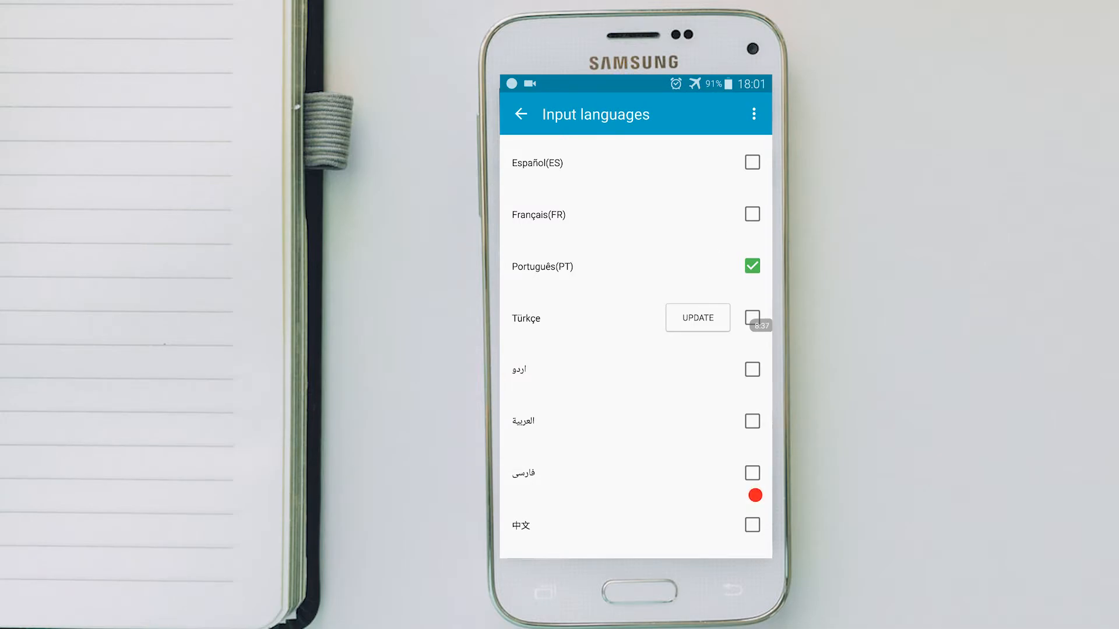
{"action": "scroll", "scroll_direction": "down", "scroll_amount": 3}
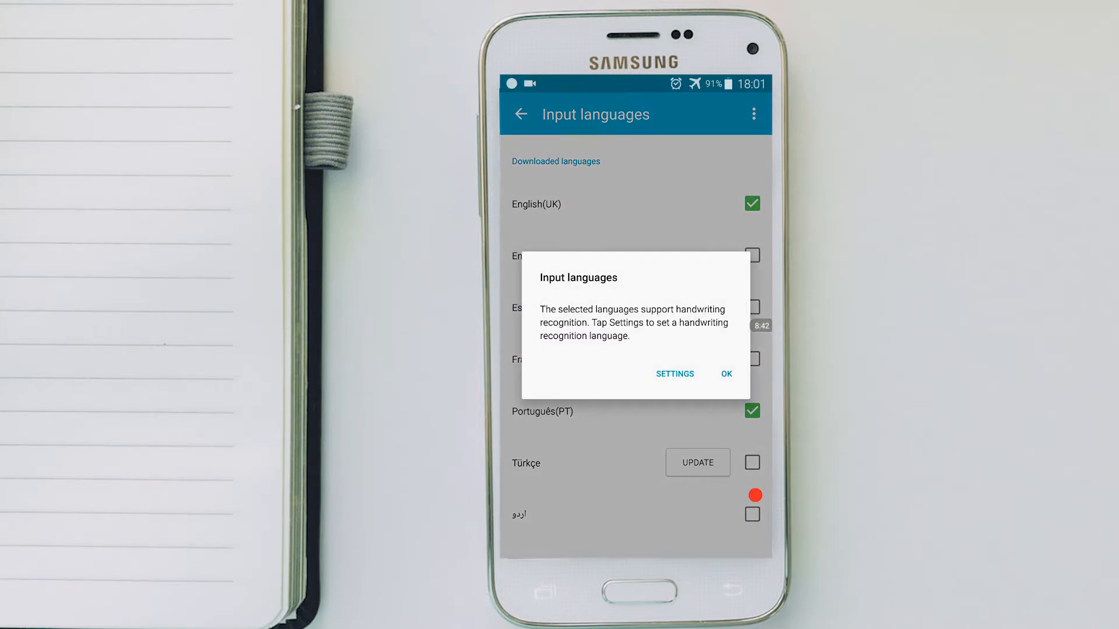
{"action": "left_click", "coordinate": [724, 374]}
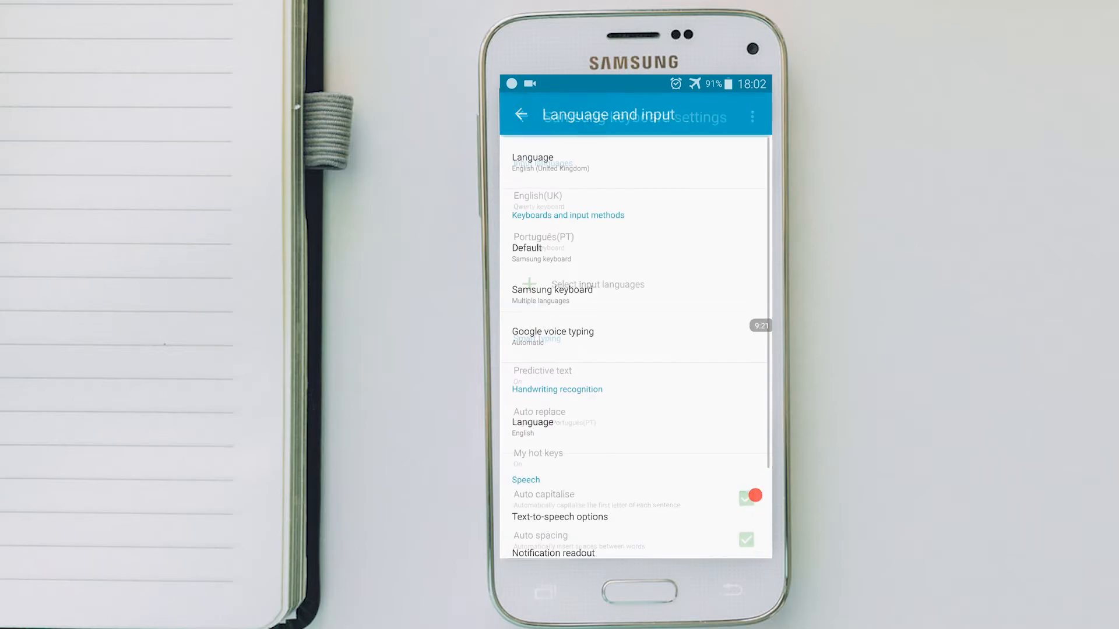
{"action": "left_click", "coordinate": [520, 114]}
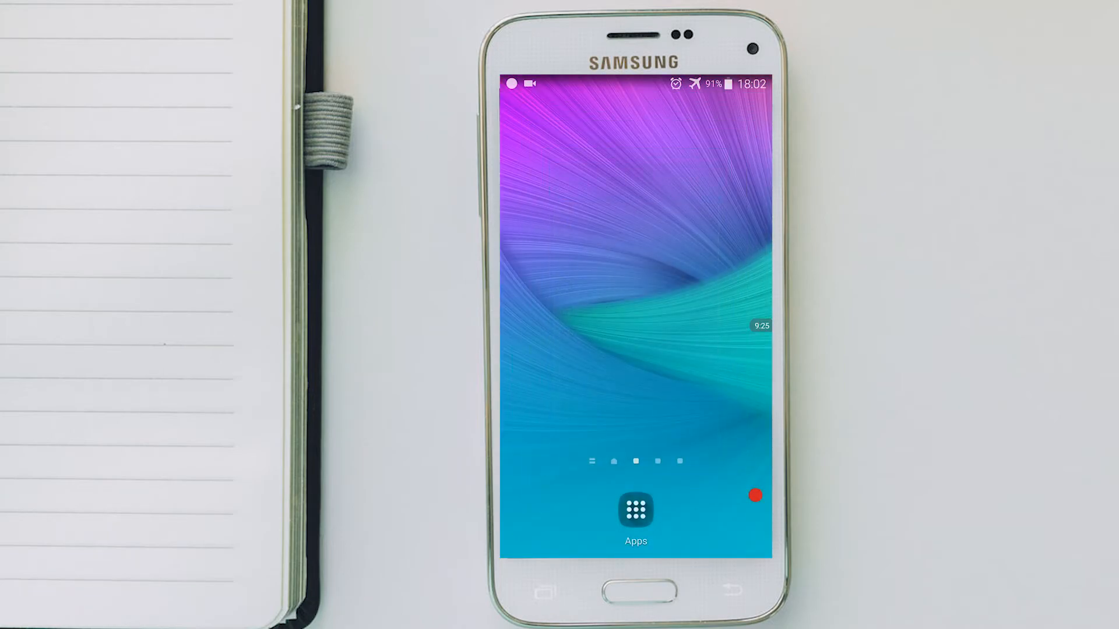
Open Messages and compose a new message with the keyboard showing.
{"action": "left_click", "coordinate": [635, 512]}
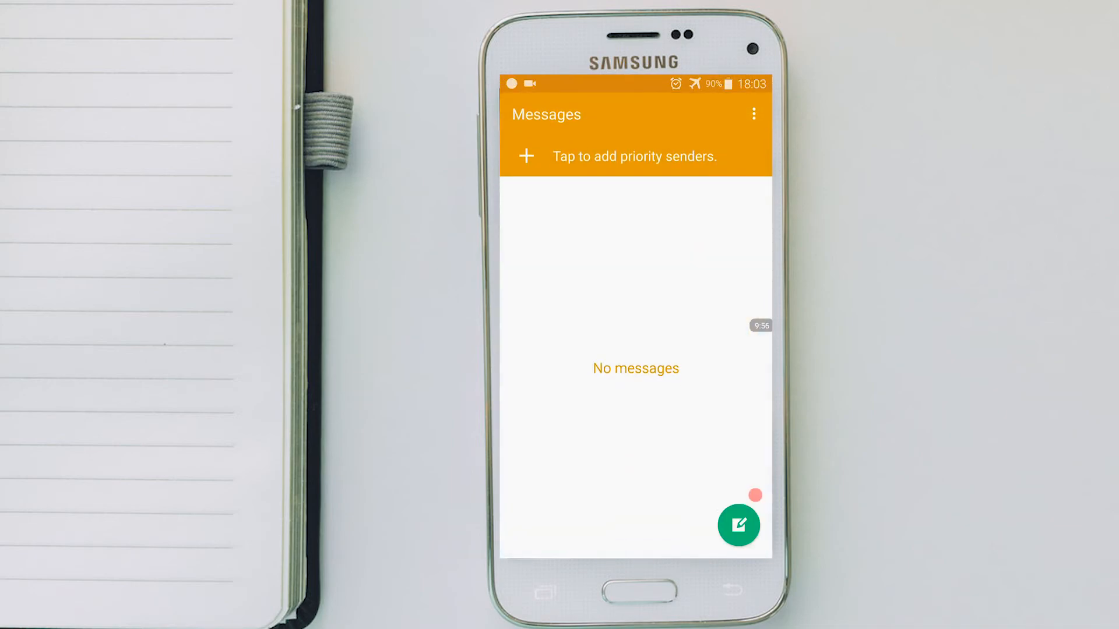
{"action": "left_click", "coordinate": [740, 525]}
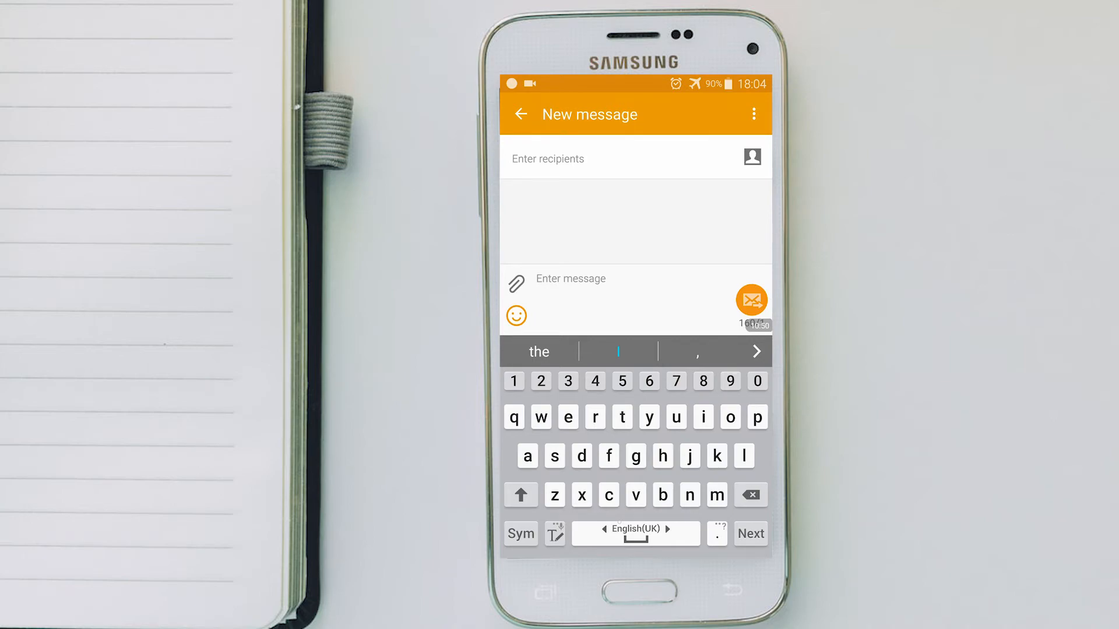
Swipe the keyboard space bar to change input from English(UK) to Português(PT).
{"action": "left_click", "coordinate": [635, 534]}
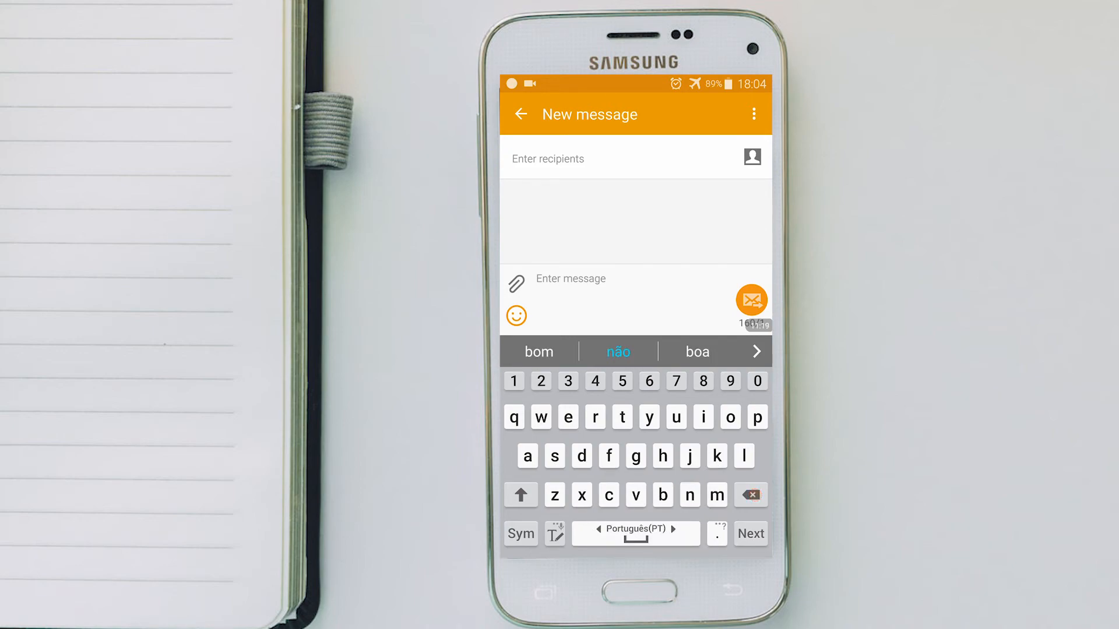
{"action": "left_click", "coordinate": [547, 158]}
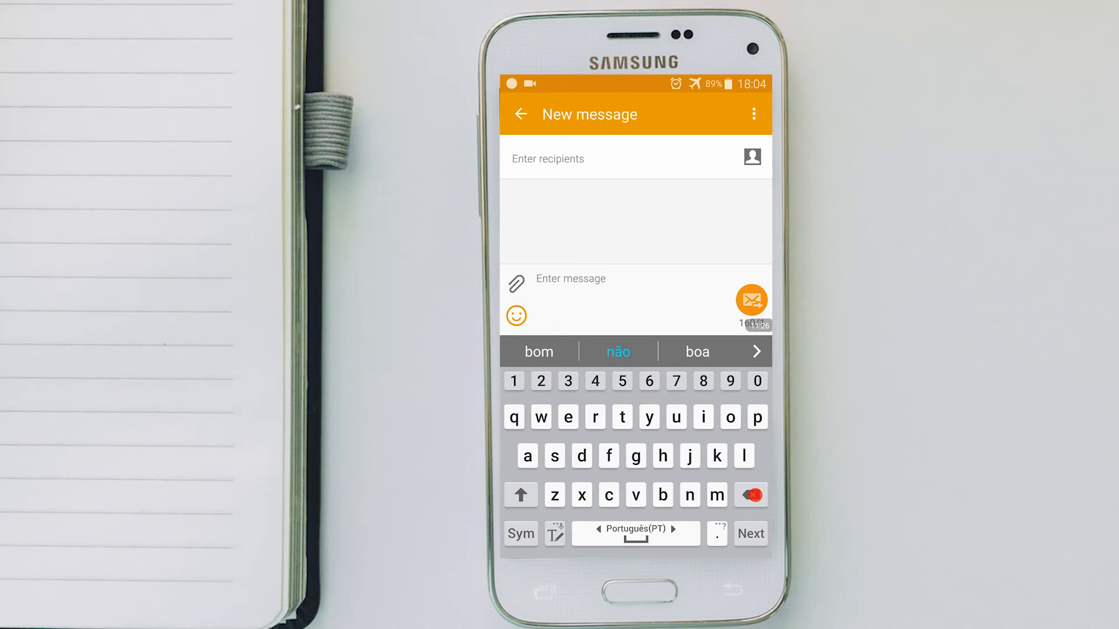
{"action": "left_click", "coordinate": [556, 159]}
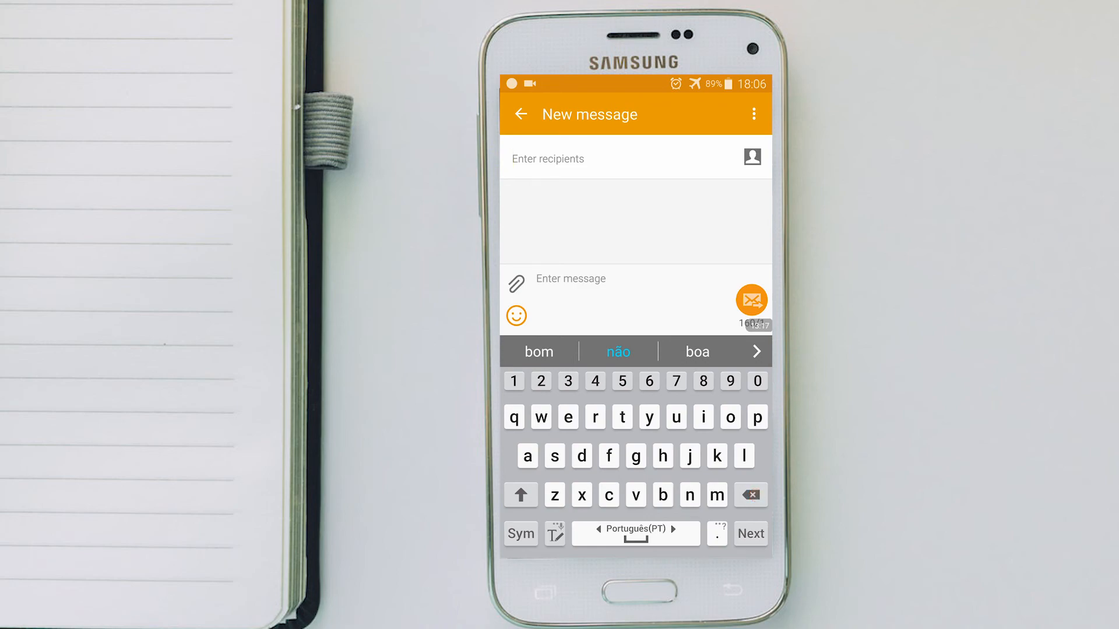
{"action": "left_click", "coordinate": [749, 494]}
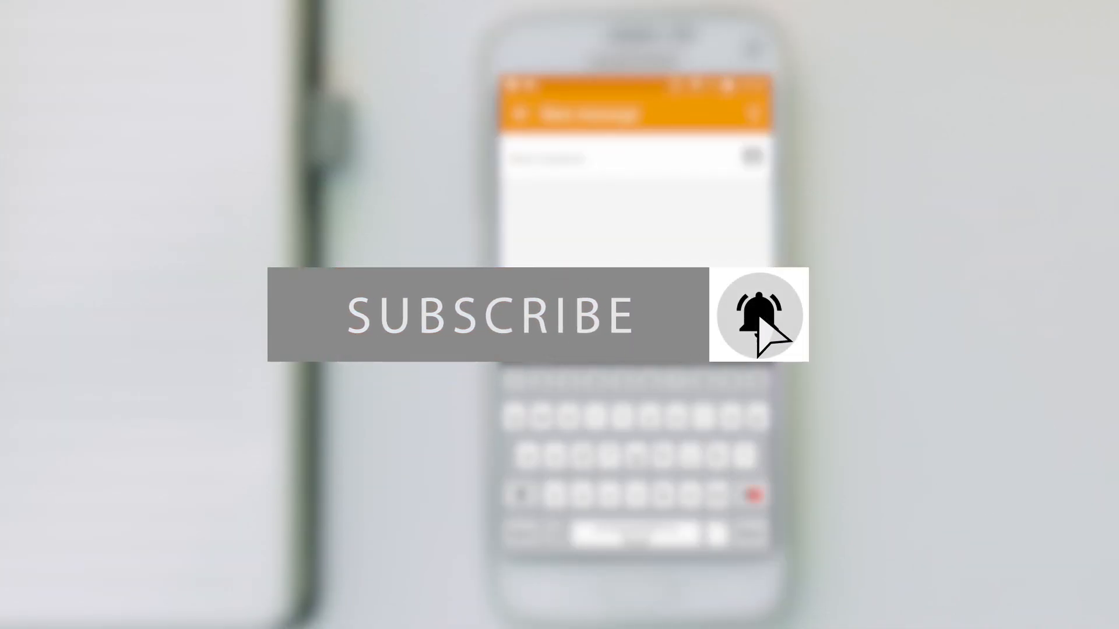
{"action": "left_click", "coordinate": [758, 316]}
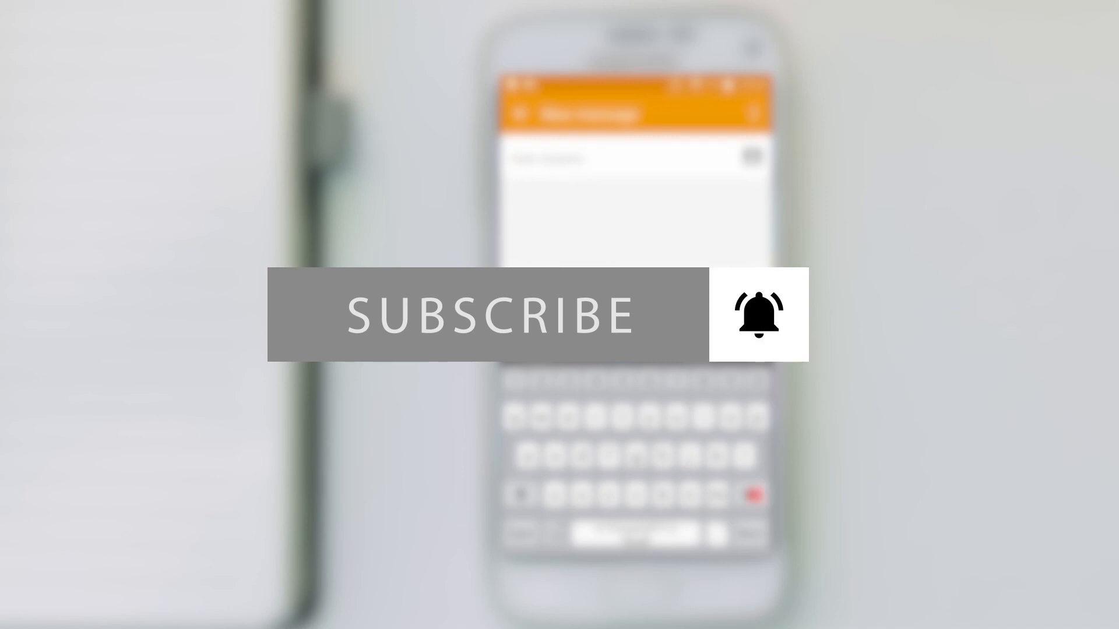